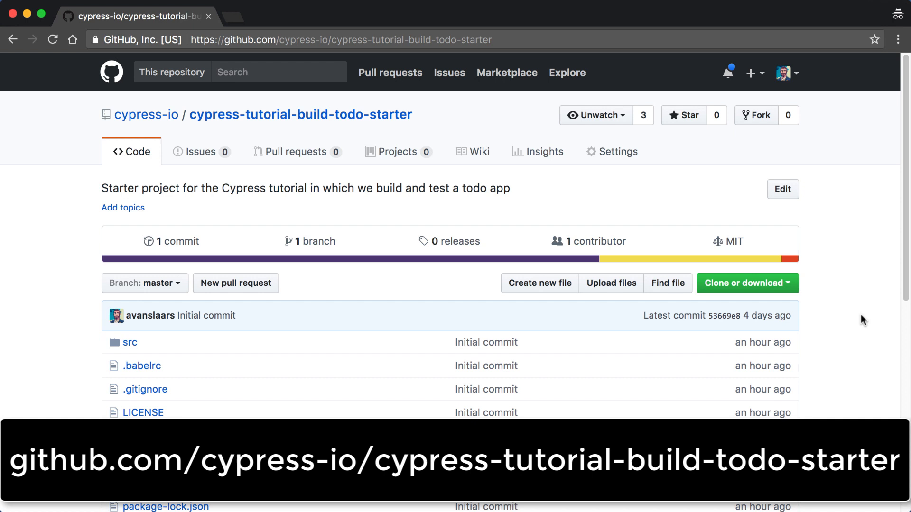
Step: Copy the SSH clone address of the cypress-tutorial-build-todo-starter repository
left_click(746, 283)
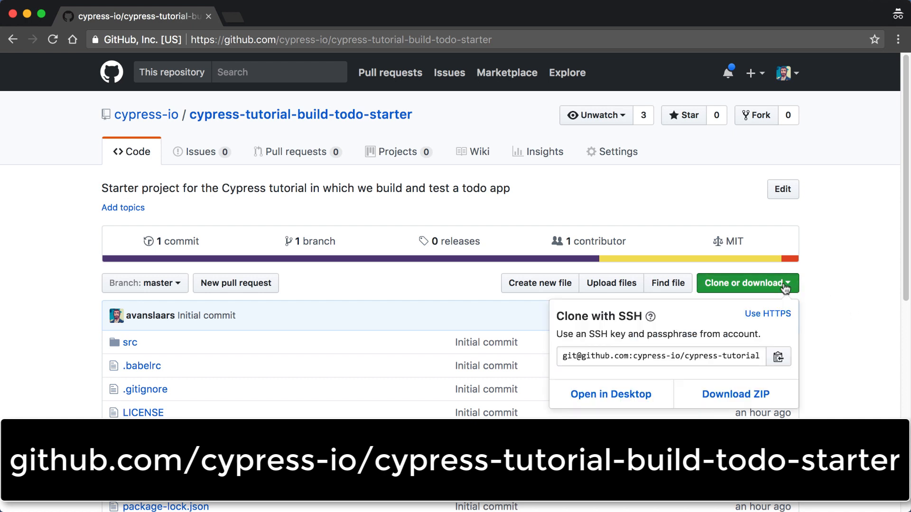
left_click(778, 356)
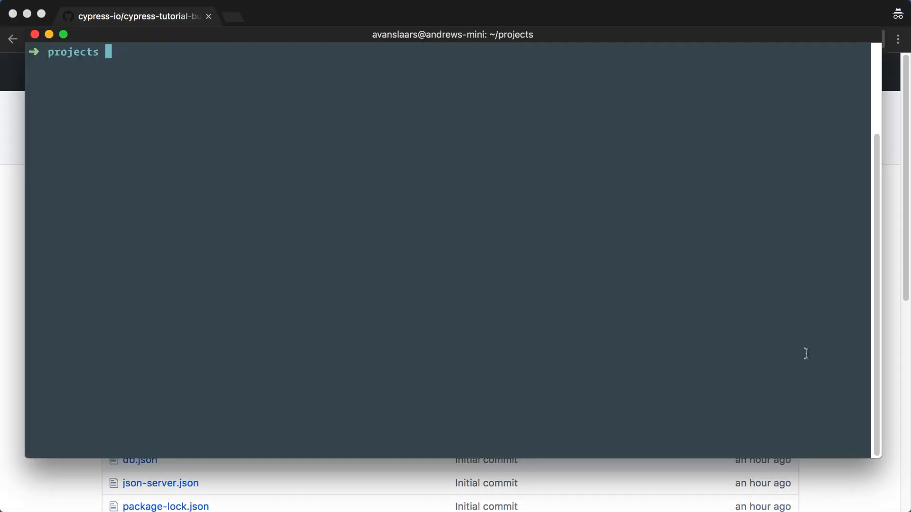
Step: Clone cypress-tutorial-build-todo-starter over SSH into projects and run npm install
type("git clone")
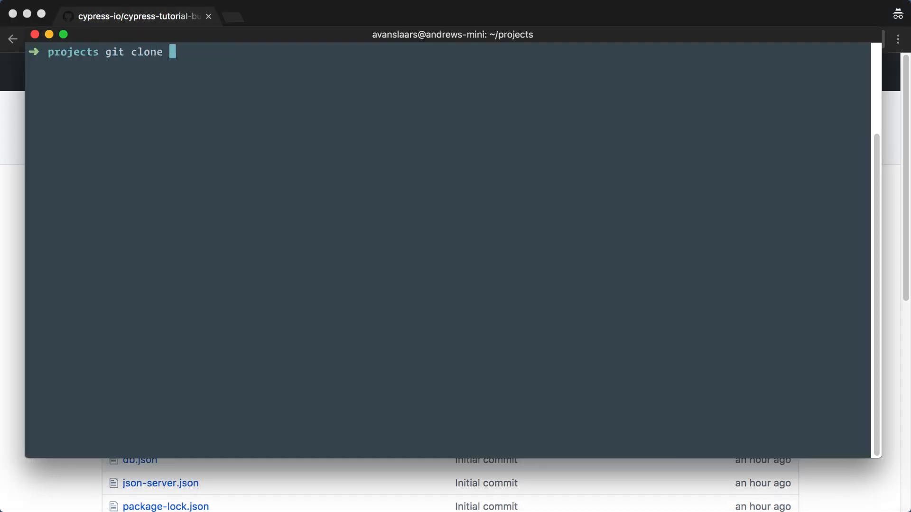
type("git@github.com:cypress-io/cypress-tutorial-build-todo-starter.git")
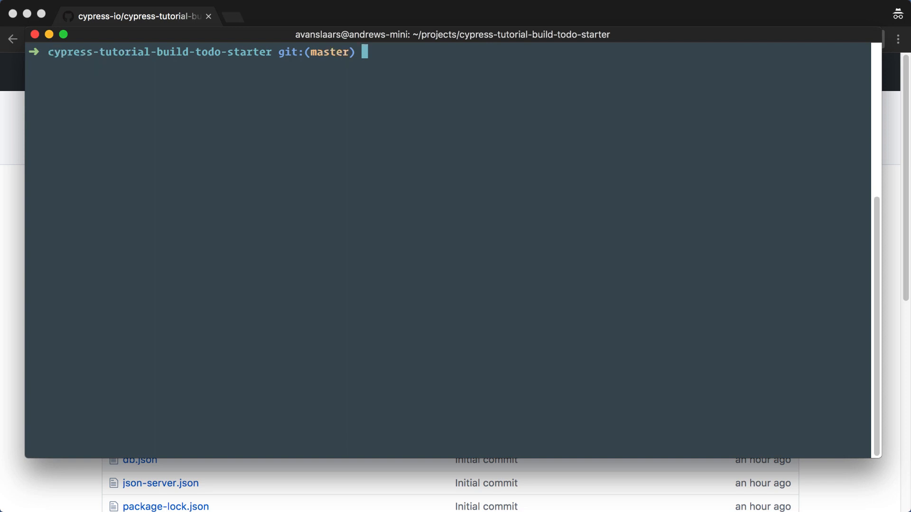
type("npm install")
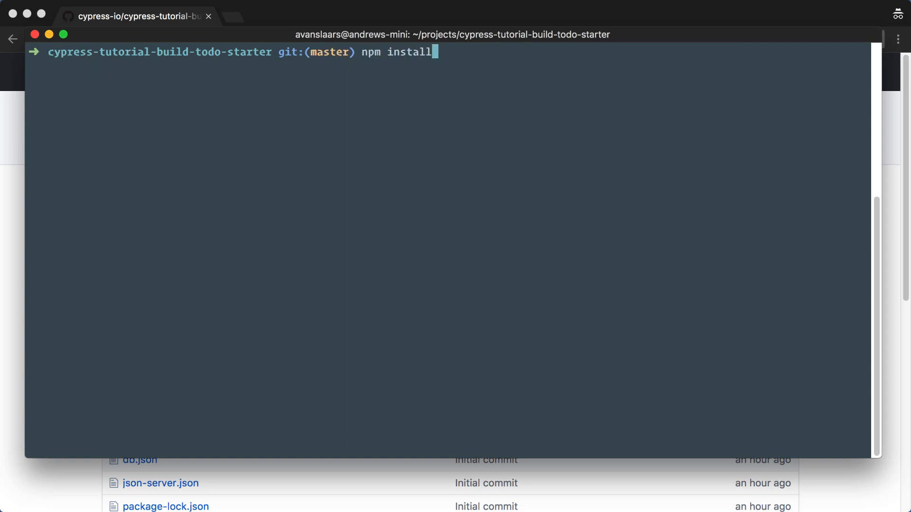
key("enter")
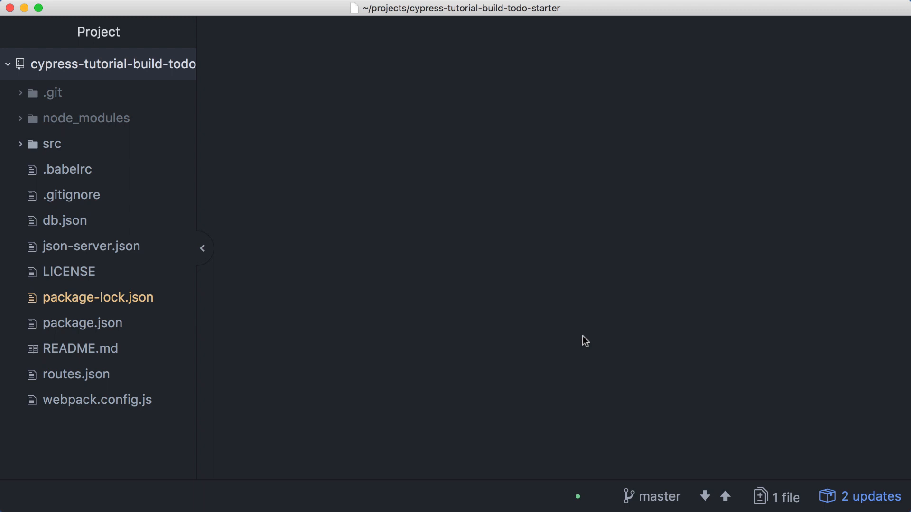
Step: Review the scripts and dependencies listed in the project's package.json
left_click(83, 323)
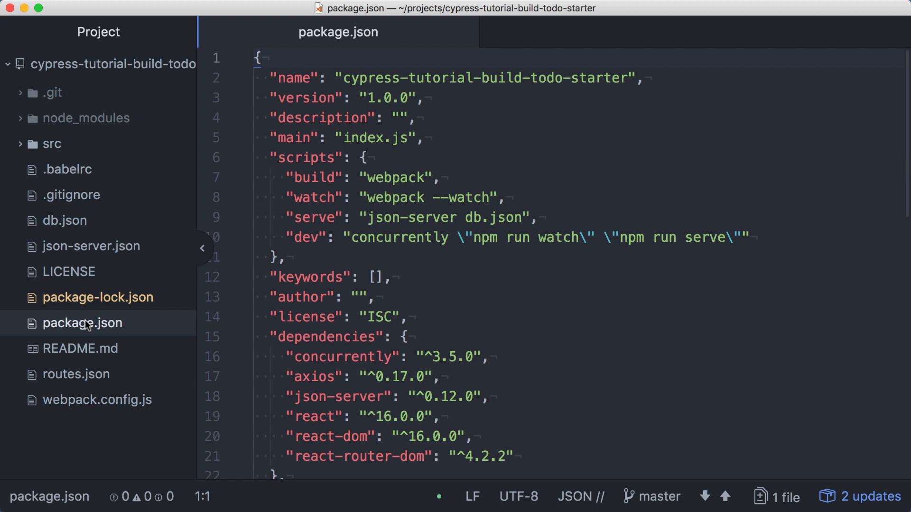
scroll("down", 3)
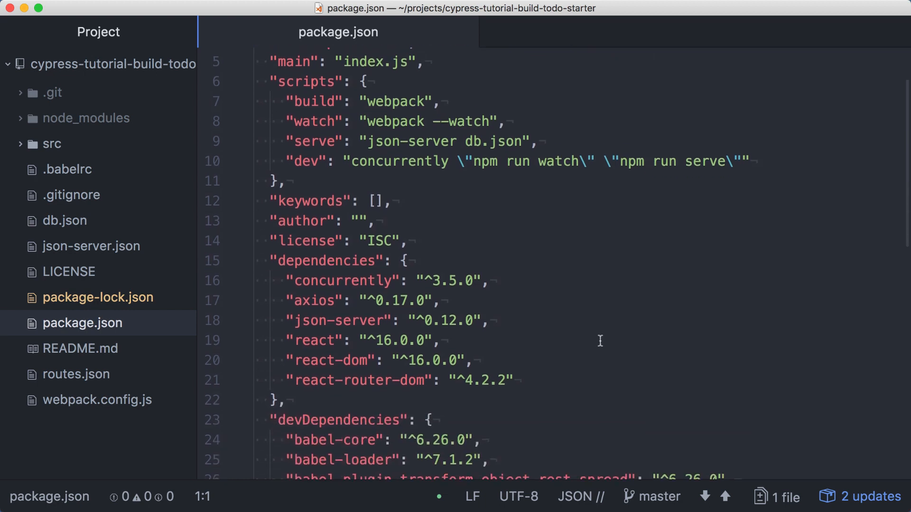
scroll("down", 3)
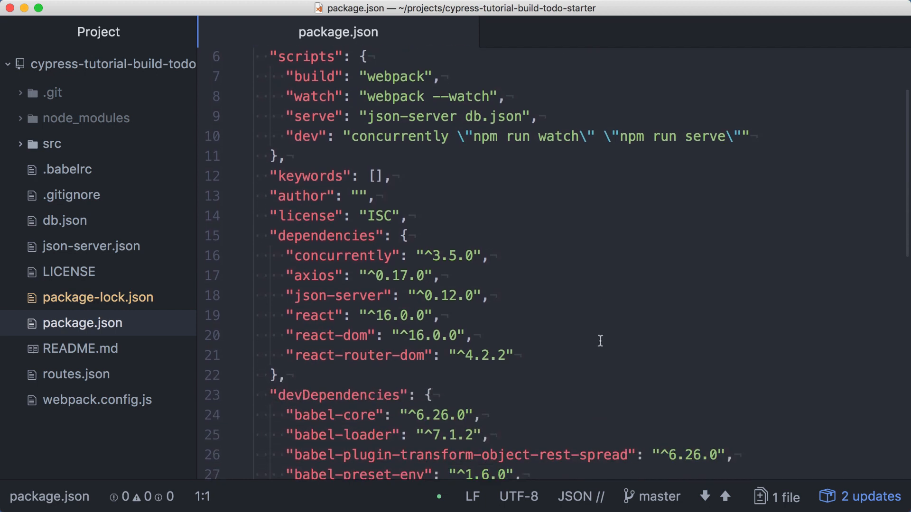
scroll("down", 3)
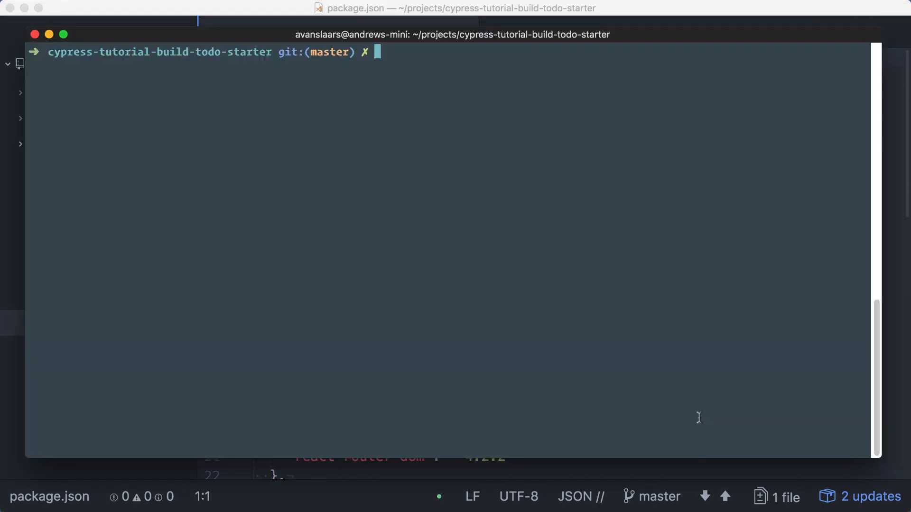
Step: Run npm run dev to start webpack watch and json-server on localhost:3030
type("npm run dev")
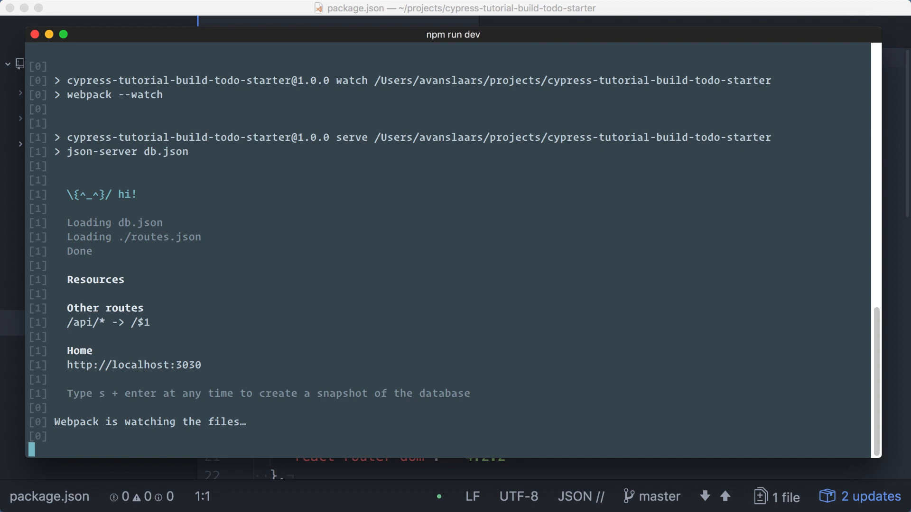
scroll("down", 3)
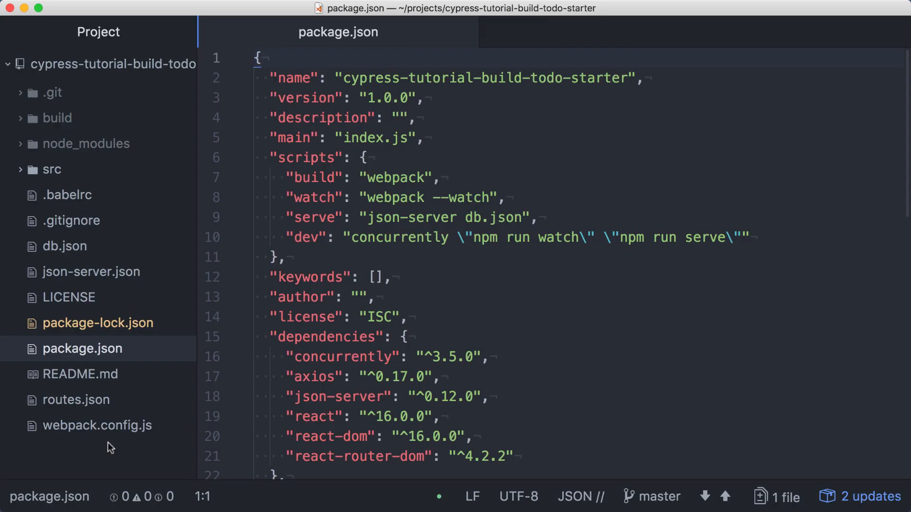
mouse_move(111, 447)
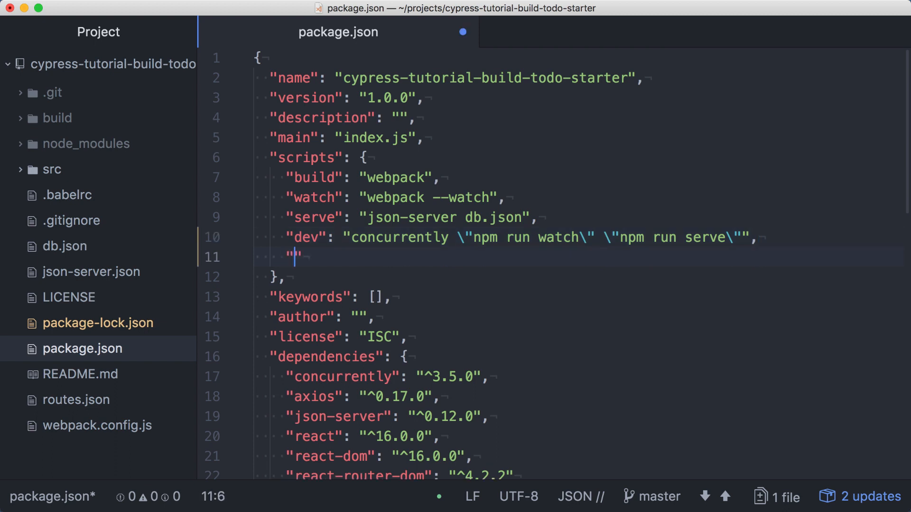
Step: Add a "cypress": "cypress open" entry to the package.json scripts
type("cypress\":")
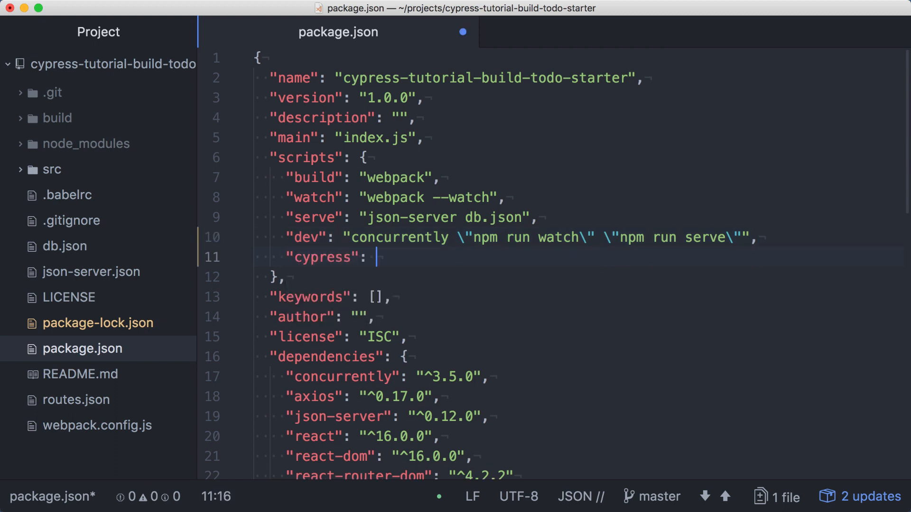
type("\"cy\"")
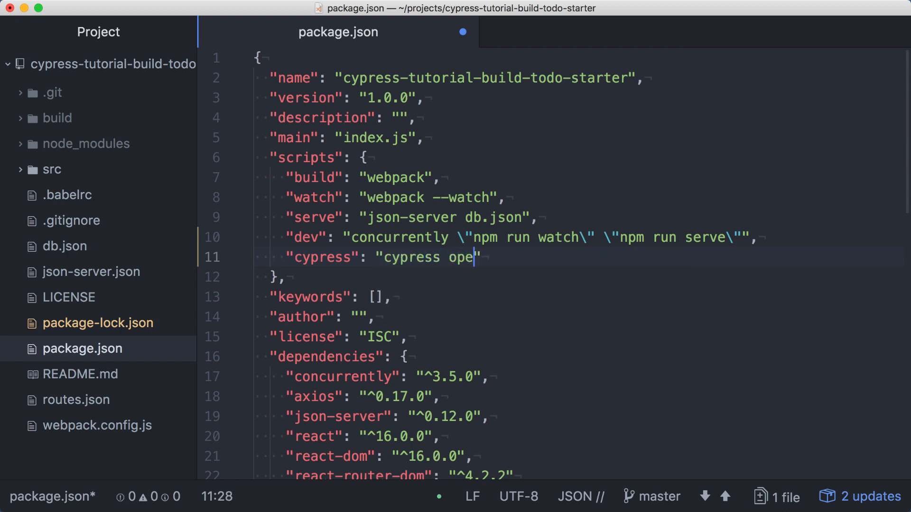
type("n")
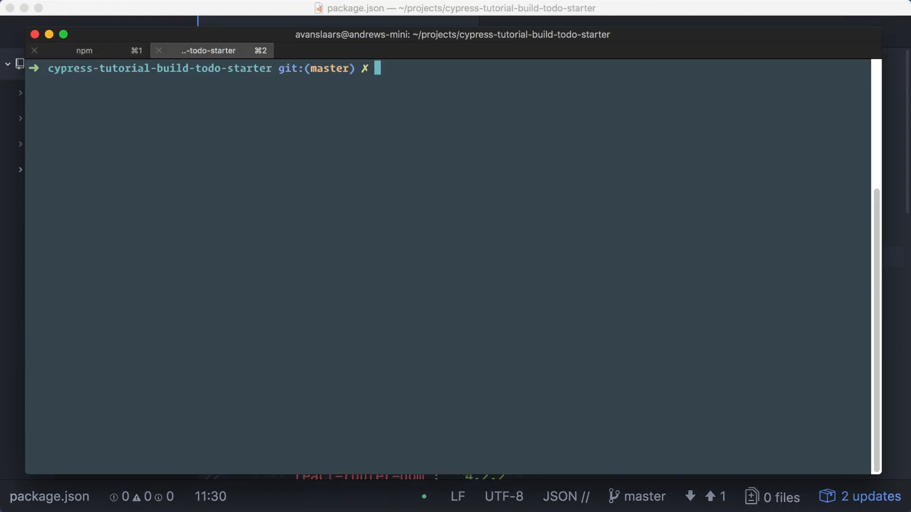
Step: Run npm run cypress and dismiss the Cypress getting-started notice
type("npm run cypres")
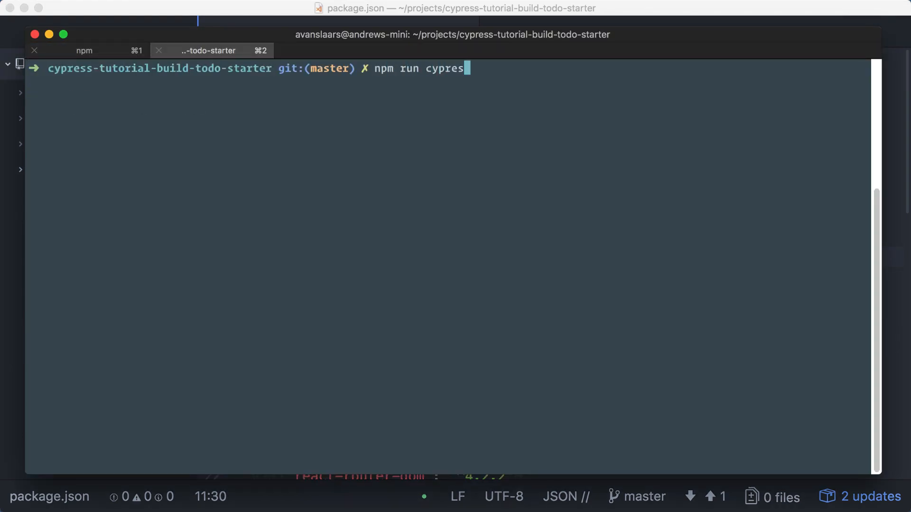
key("enter")
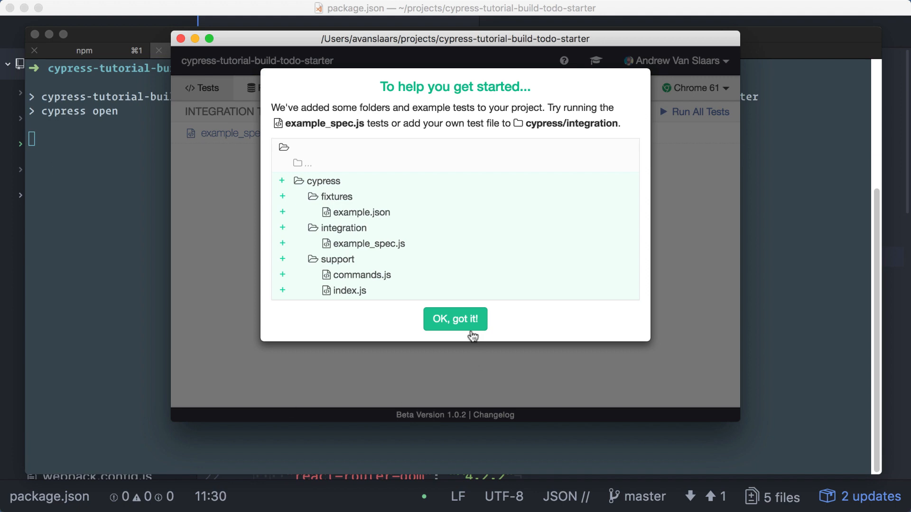
left_click(455, 318)
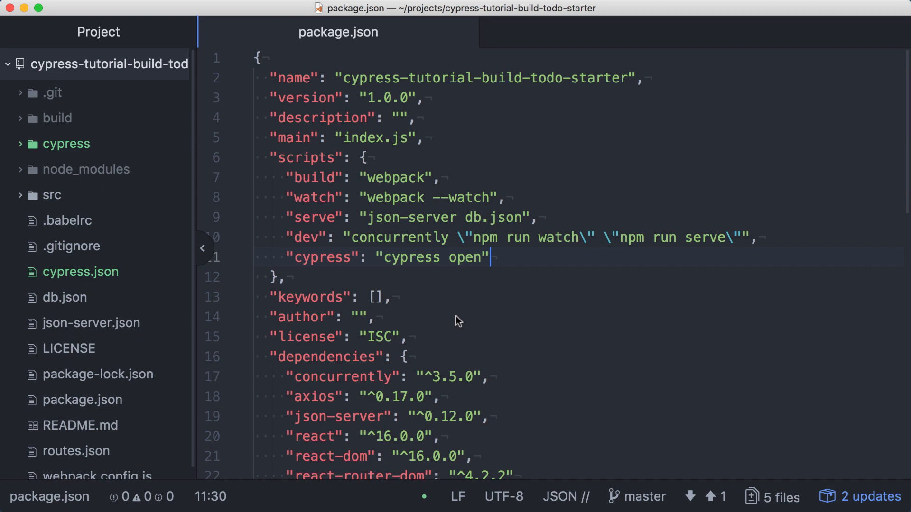
Step: Delete example_spec.js from cypress/integration, moving it to the trash
left_click(65, 143)
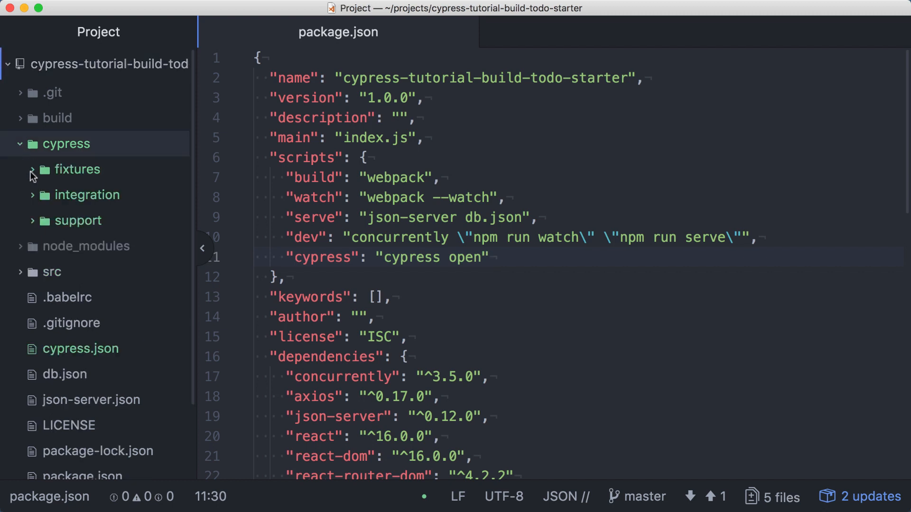
left_click(85, 195)
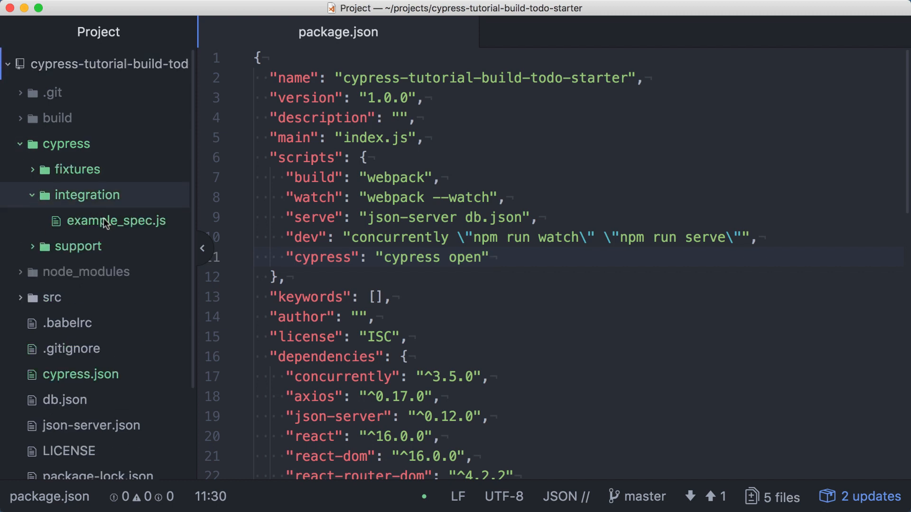
right_click(116, 220)
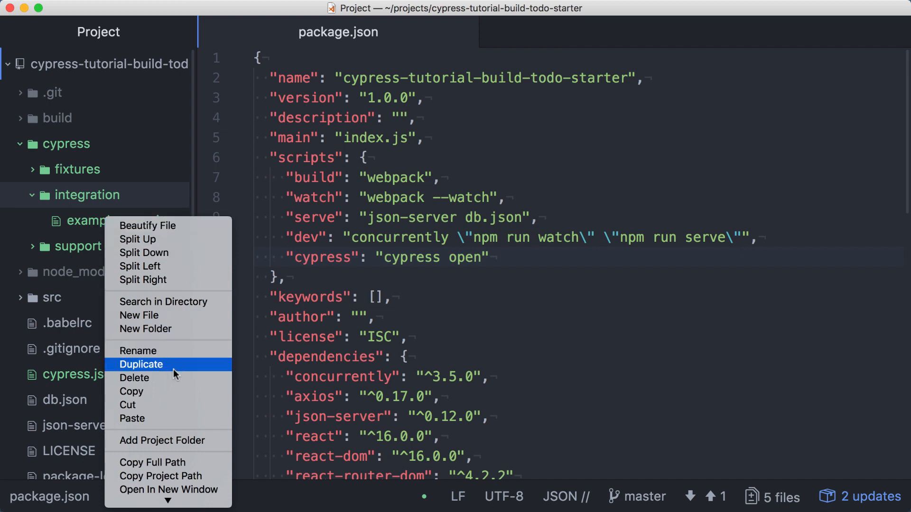
left_click(134, 378)
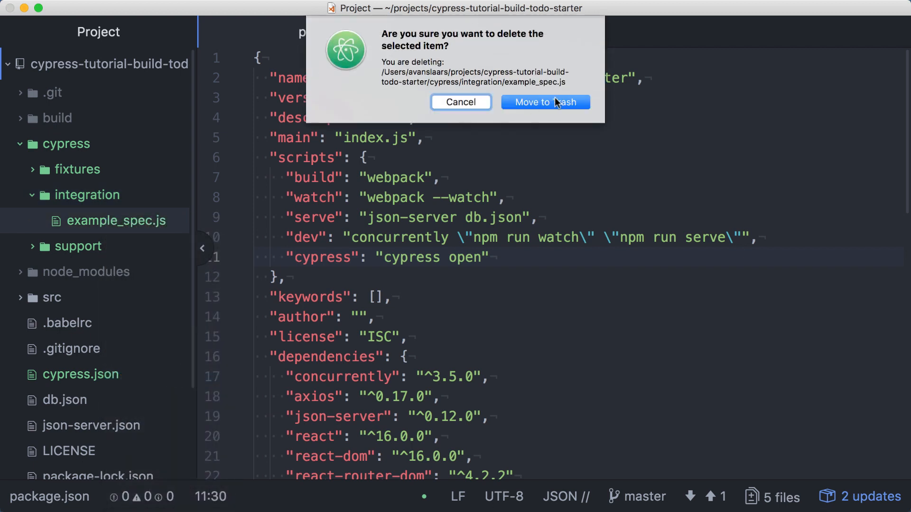
left_click(544, 101)
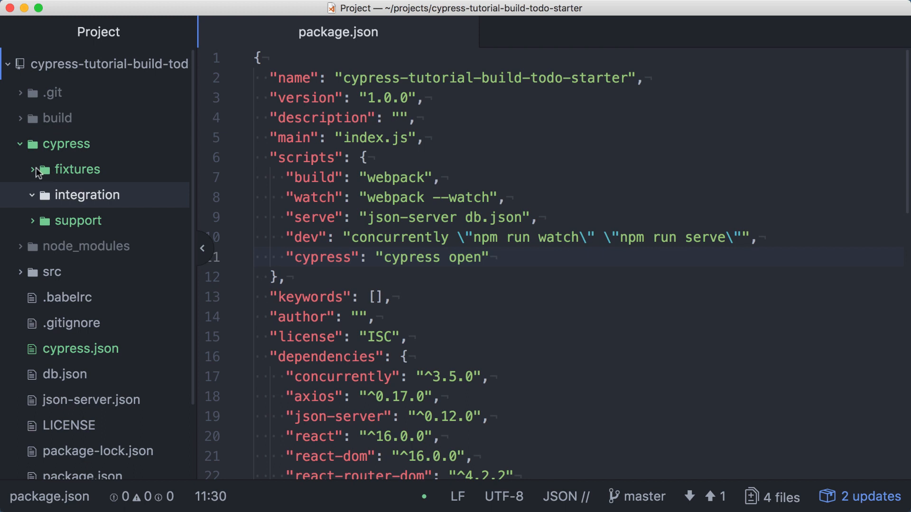
right_click(77, 169)
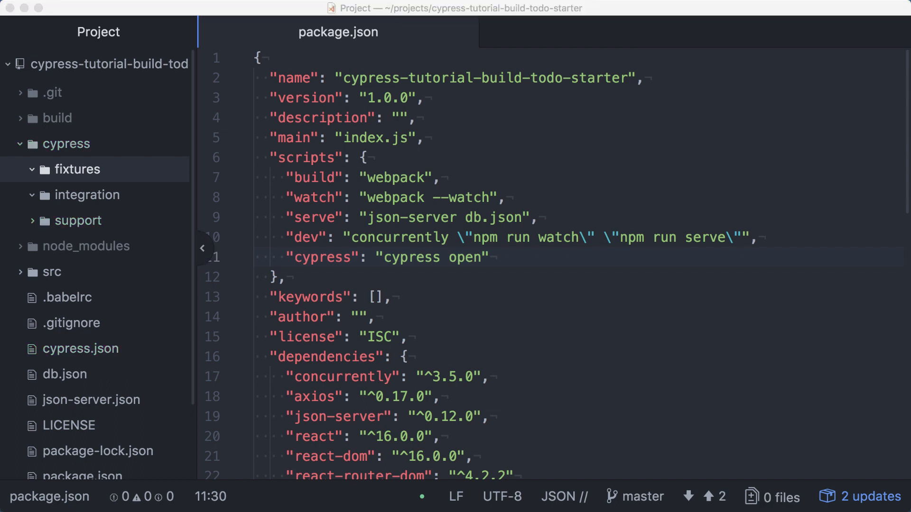
mouse_move(115, 212)
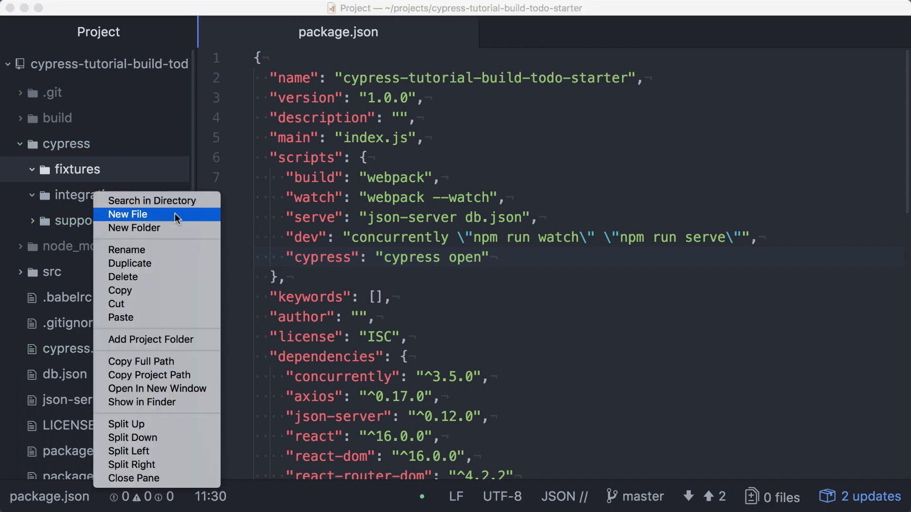
Step: Create input-form.spec.js with an 'Input form' suite and 'focuses input on load' test
left_click(127, 214)
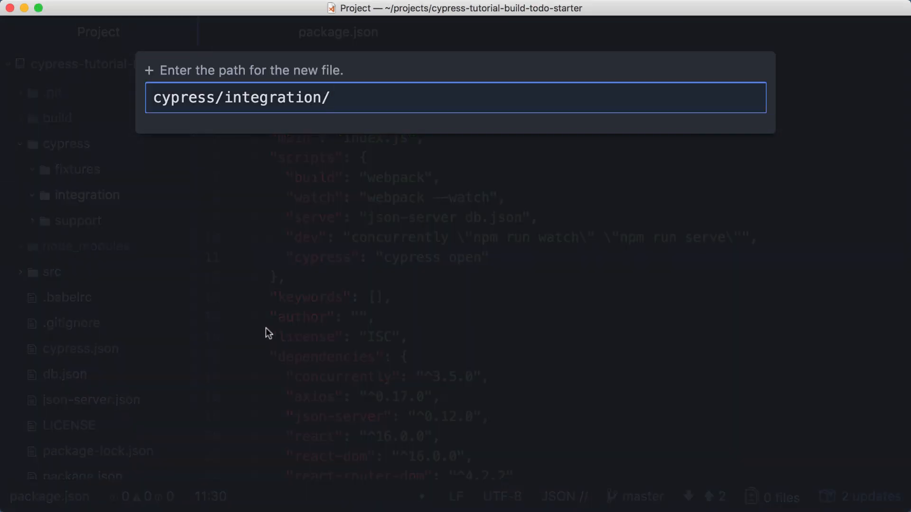
type("input-form.spec.js")
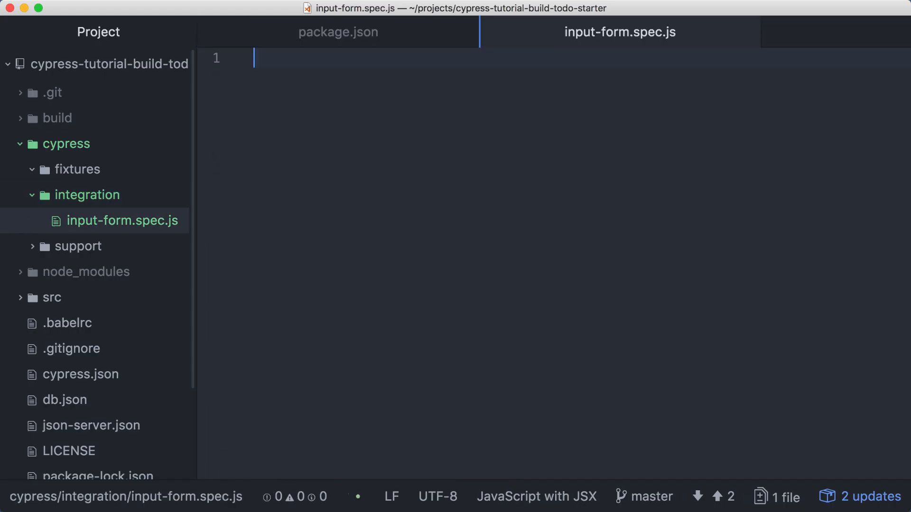
type("describe('I')")
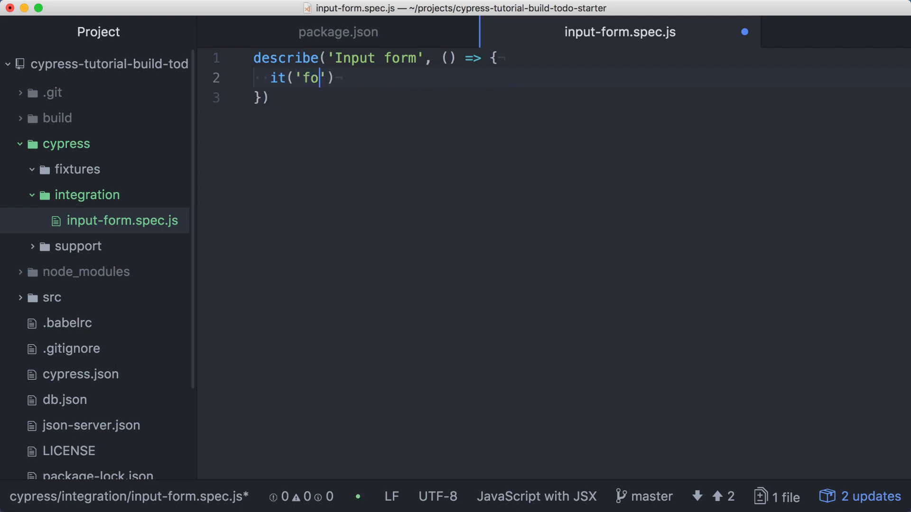
type("cuses input on load")
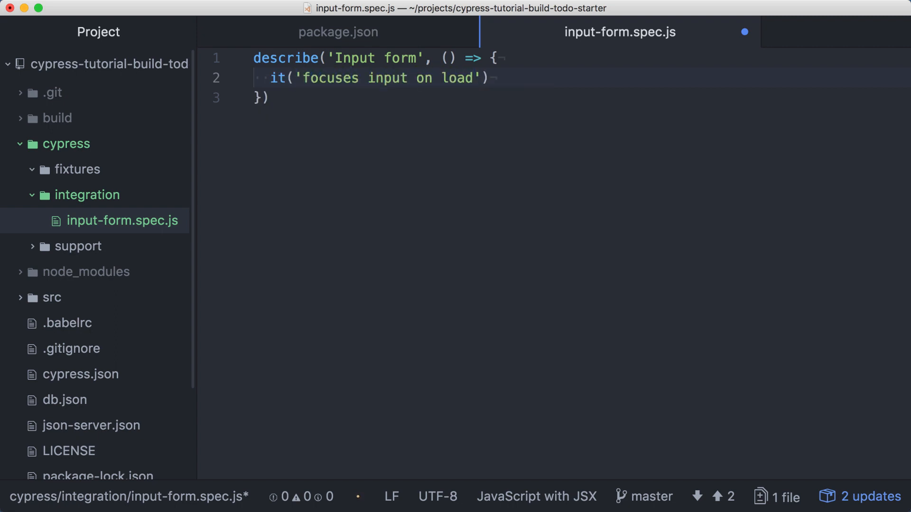
type(", () => {")
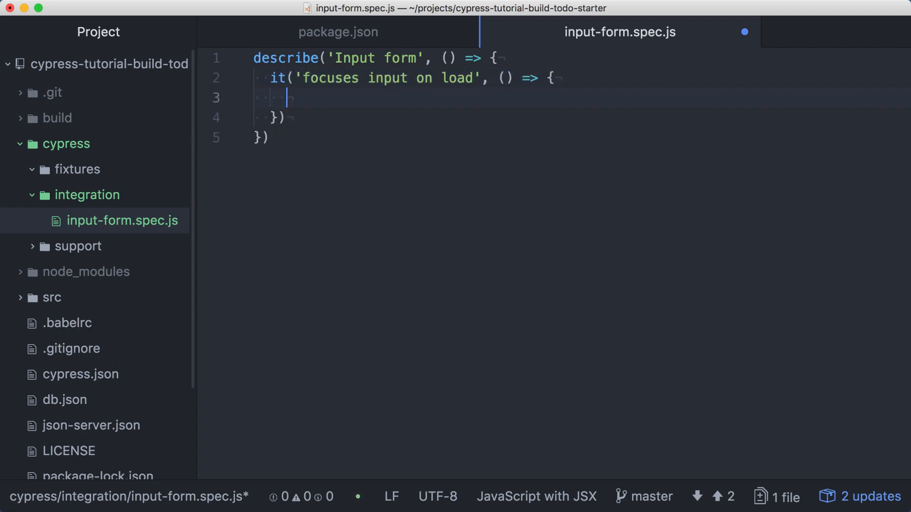
type("cy.visit()")
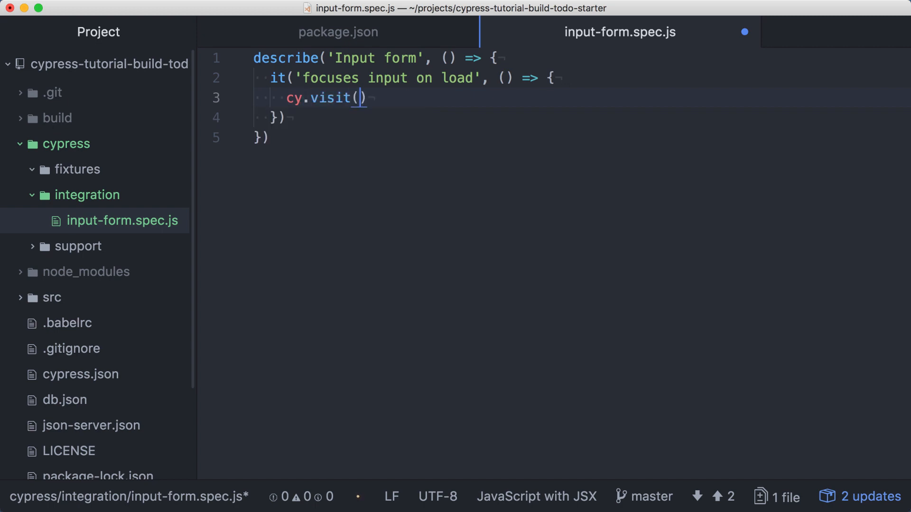
type("'http://loc")
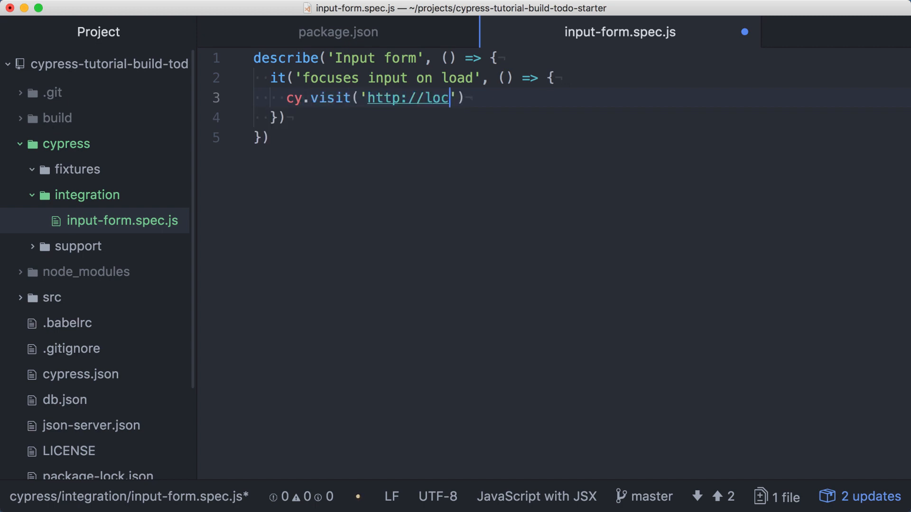
type("alhost:3030")
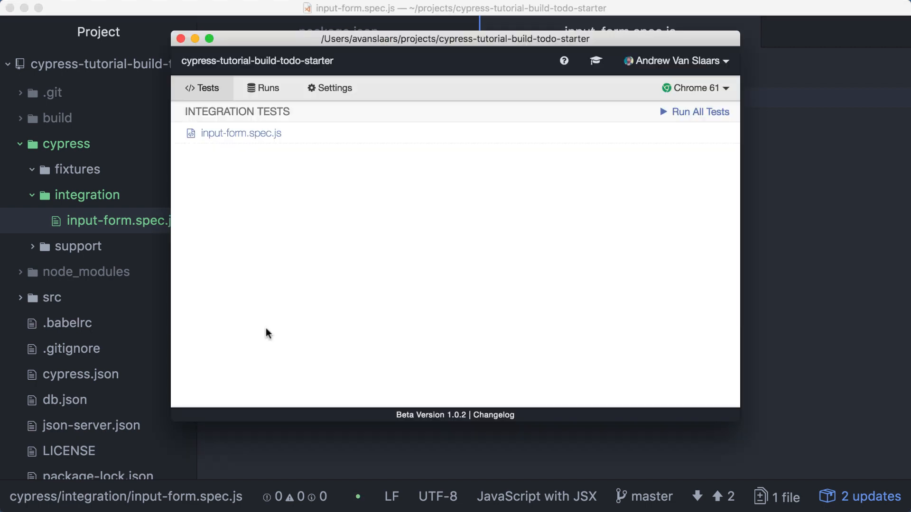
mouse_move(266, 134)
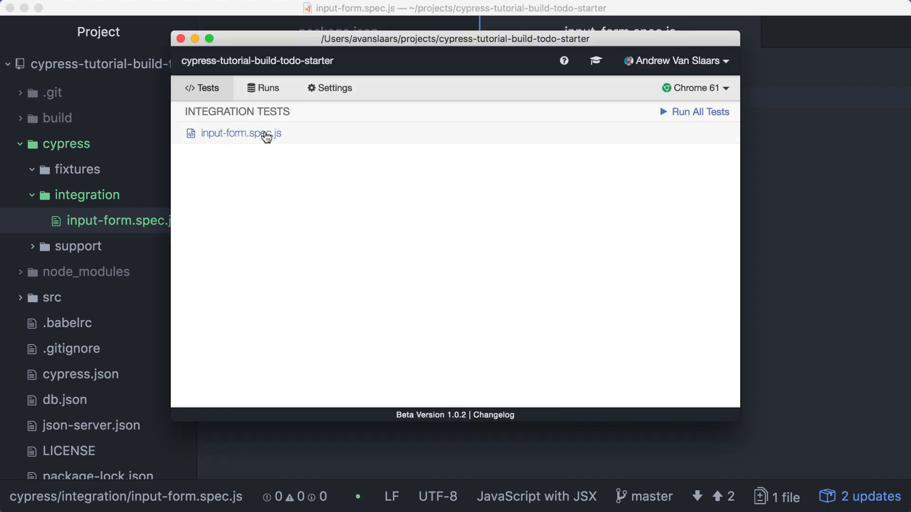
Step: Run input-form.spec.js in Chrome so 'focuses input on load' passes
left_click(241, 133)
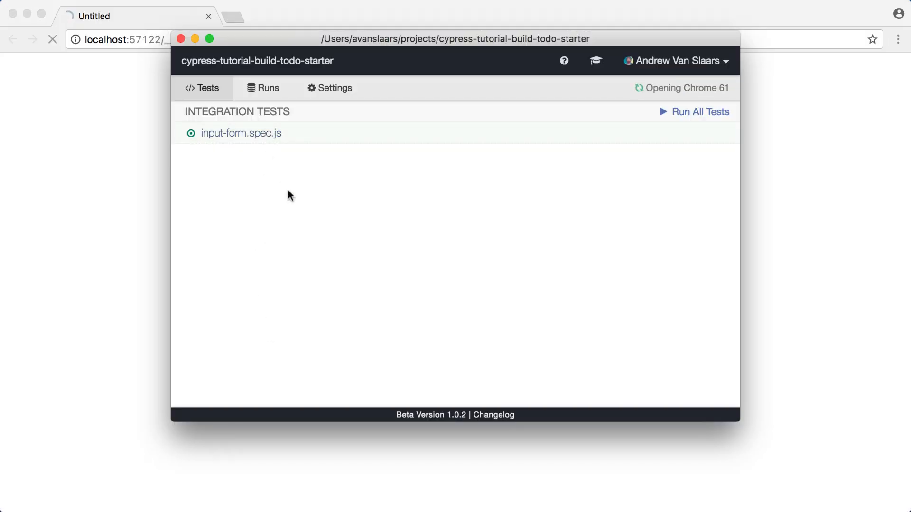
left_click(241, 133)
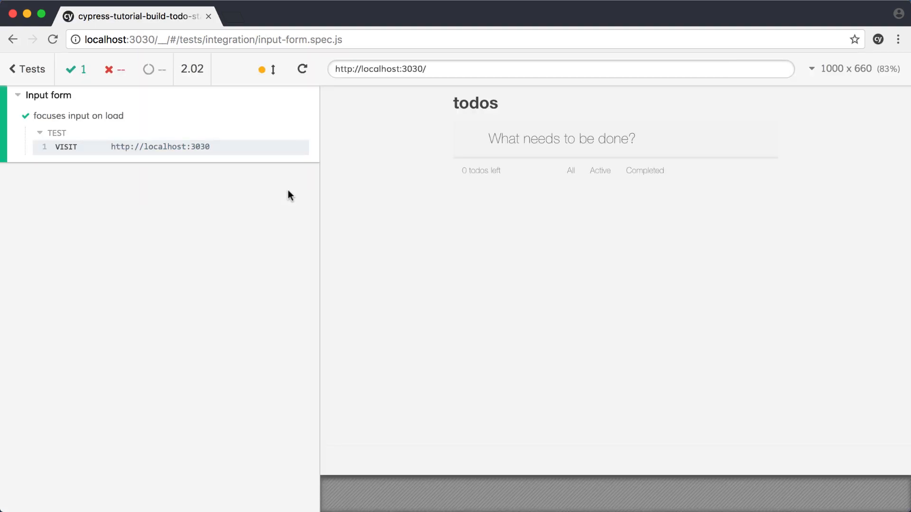